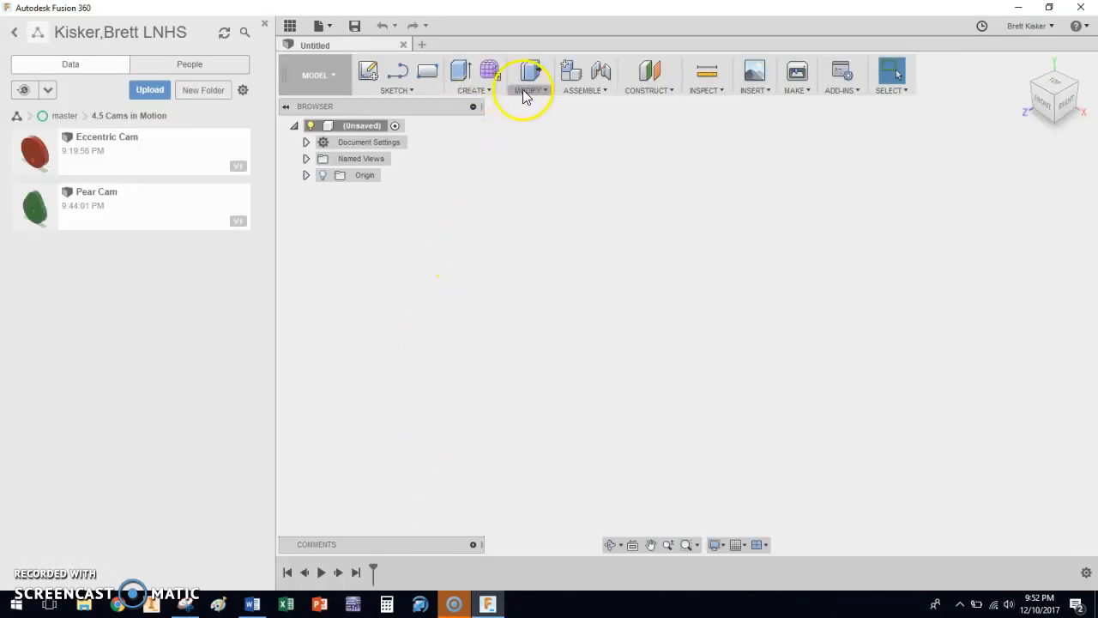
# - Add user parameter dia = 1.0 in, commented 'nominal diameter', in the Parameters table
pyautogui.click(529, 76)
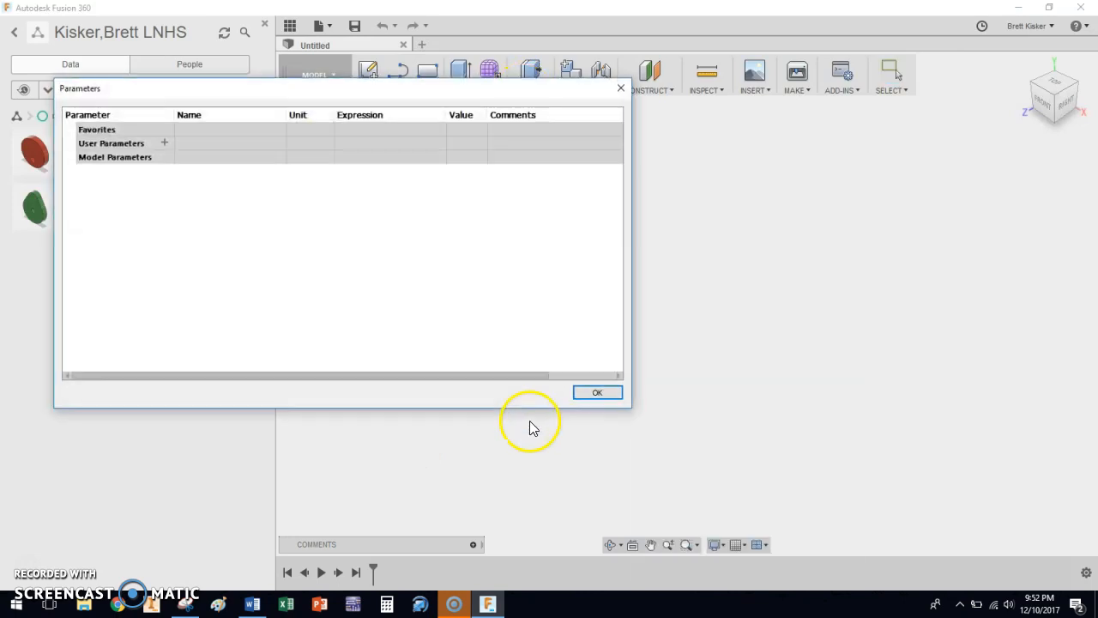
pyautogui.click(164, 142)
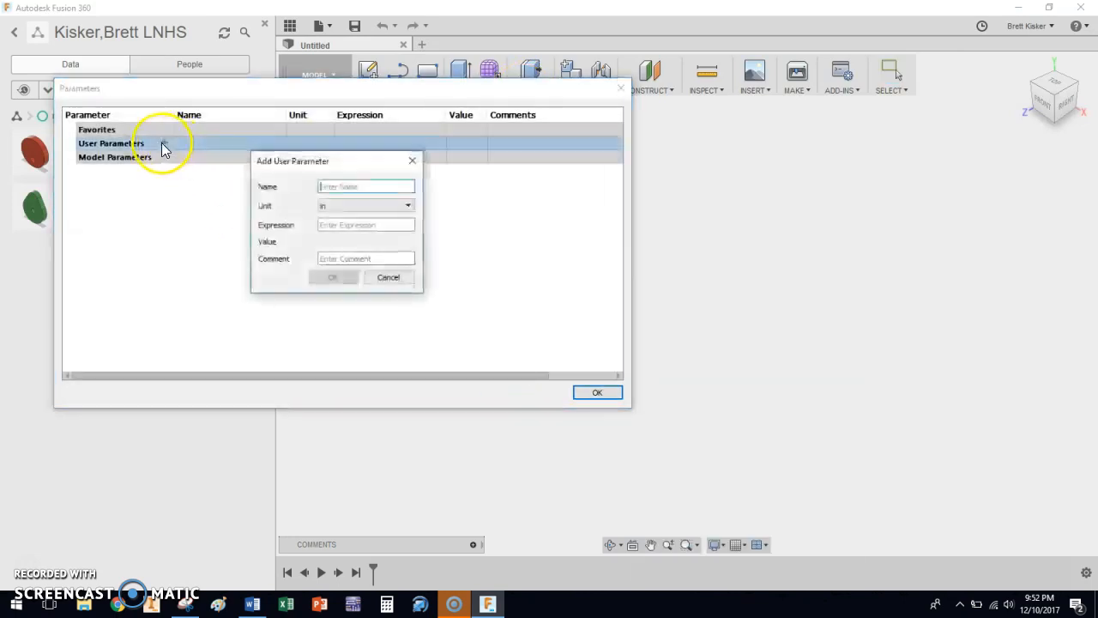
pyautogui.write('dia')
pyautogui.click(365, 225)
pyautogui.write('1')
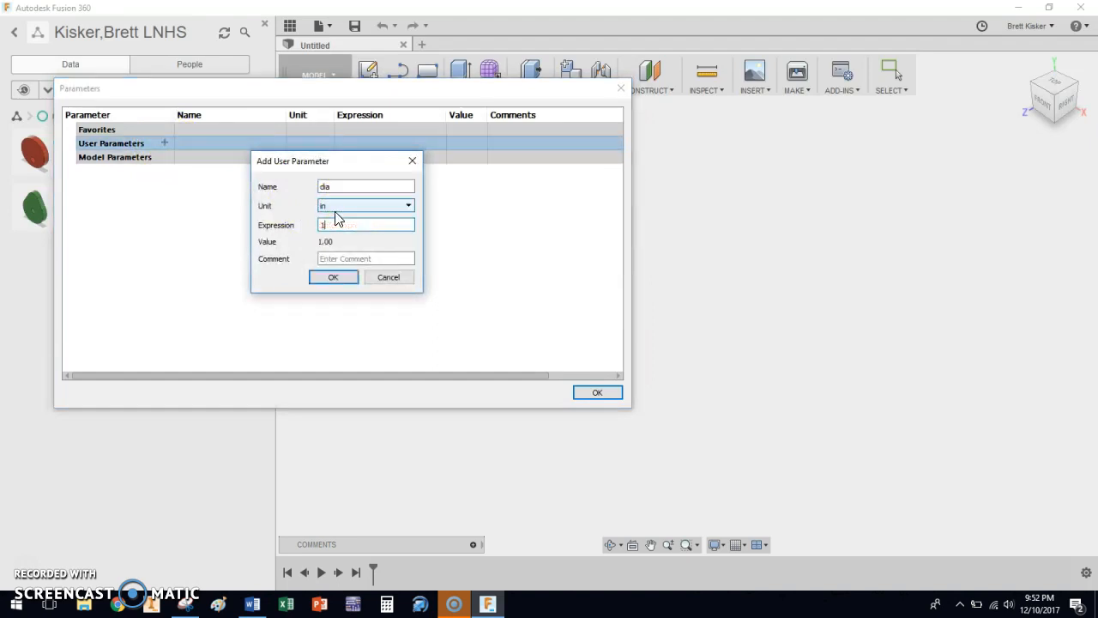
pyautogui.write('.0')
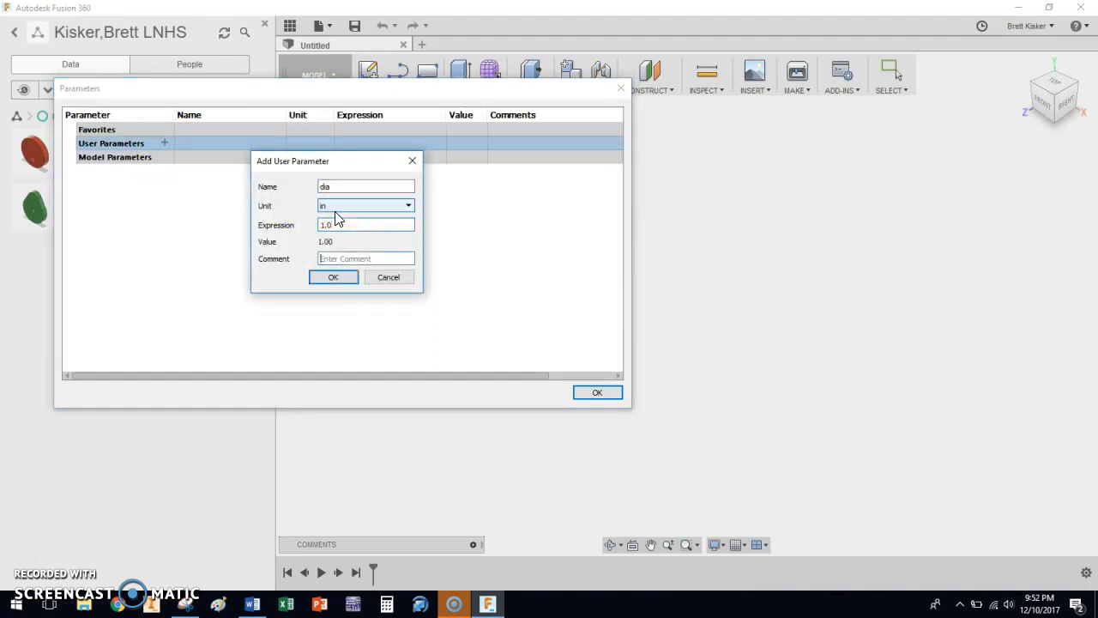
pyautogui.write('nominal diameter')
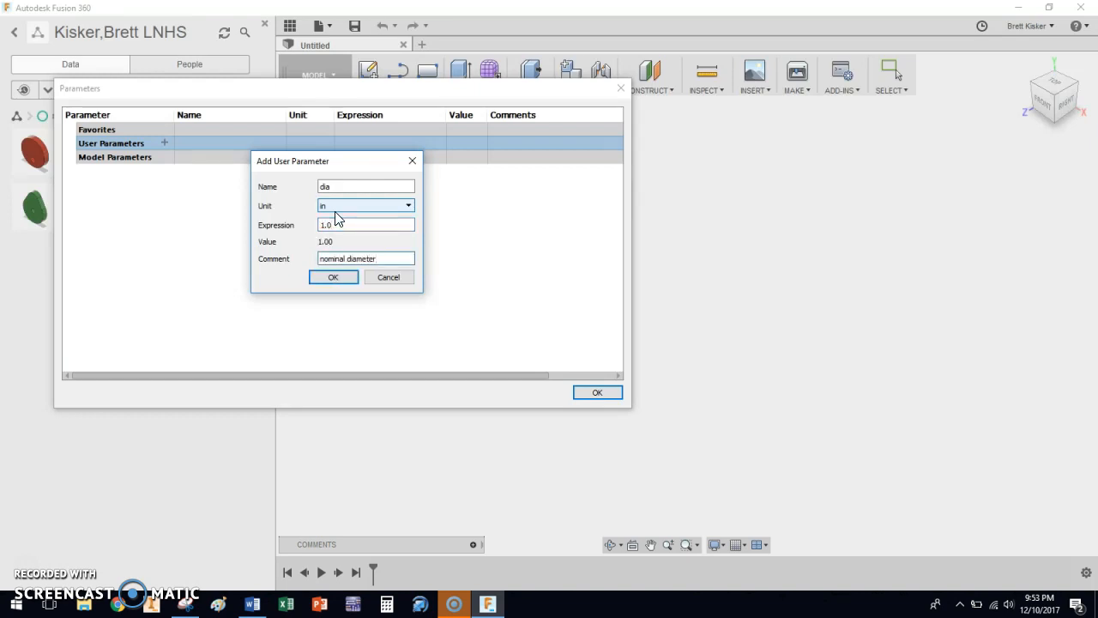
pyautogui.click(333, 276)
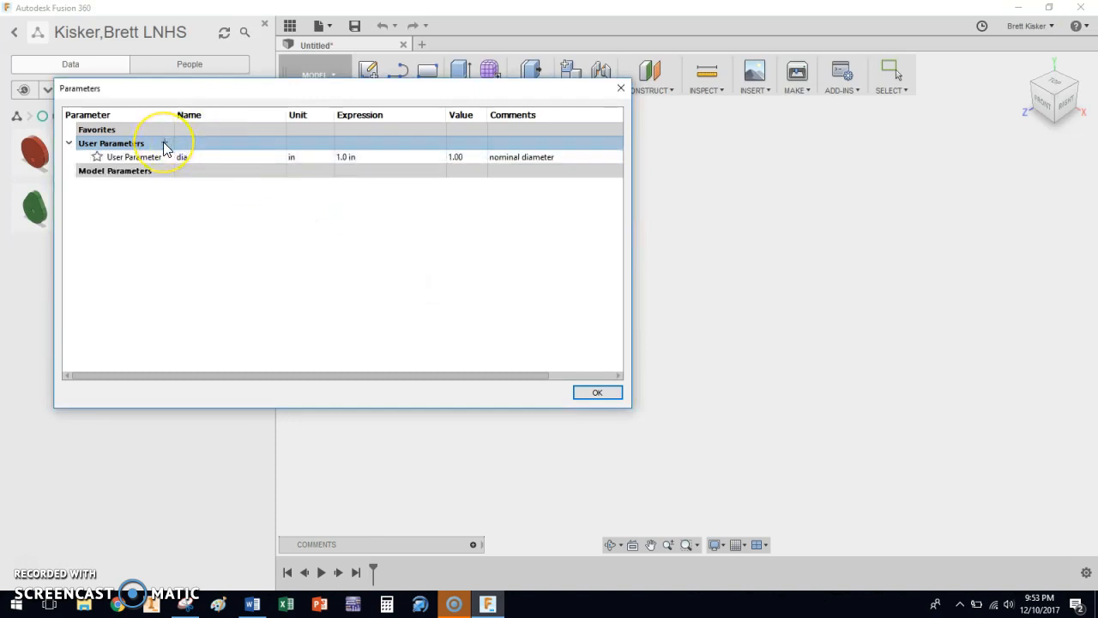
# - Add user parameter HexRadius = 1/2*dia, commented as distance from center to vertex
pyautogui.click(164, 143)
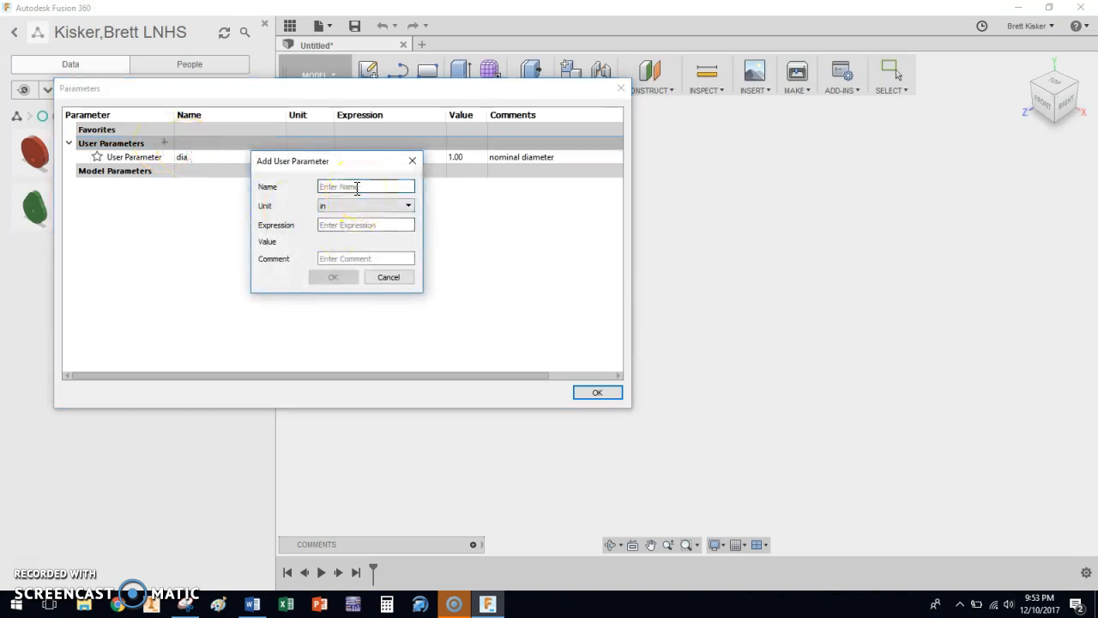
pyautogui.write('r')
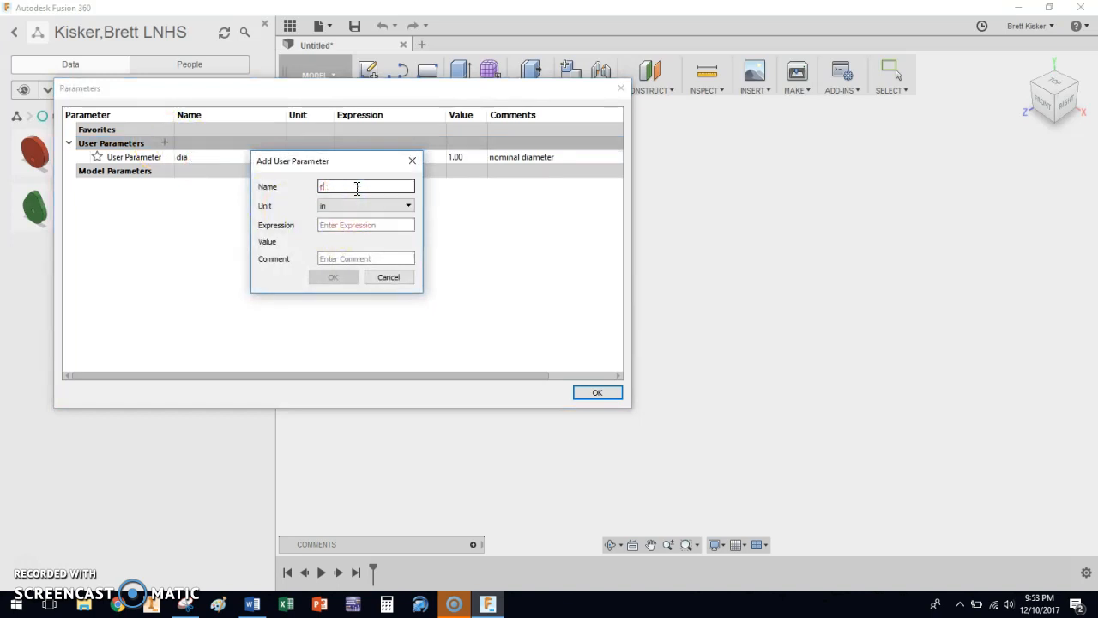
pyautogui.write('adi')
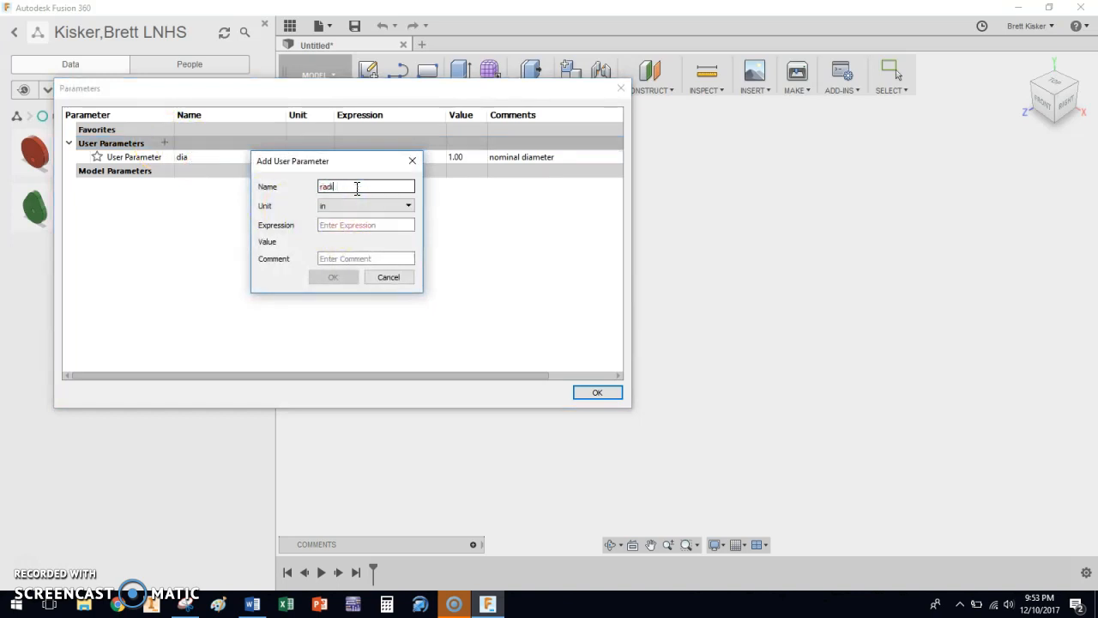
pyautogui.press('ctrl+a')
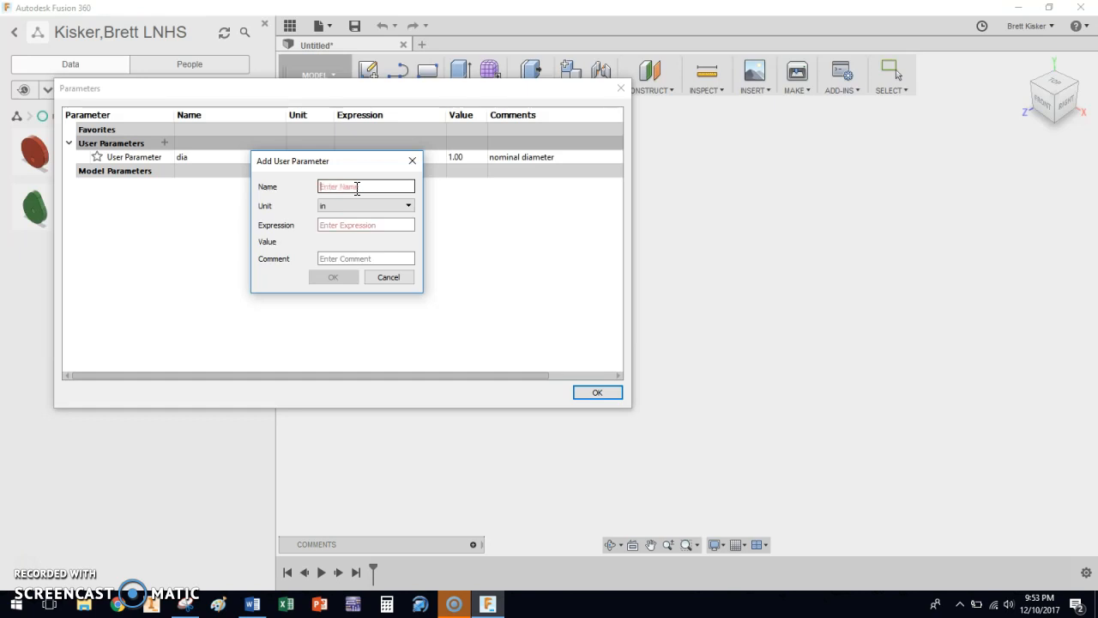
pyautogui.write('Hex')
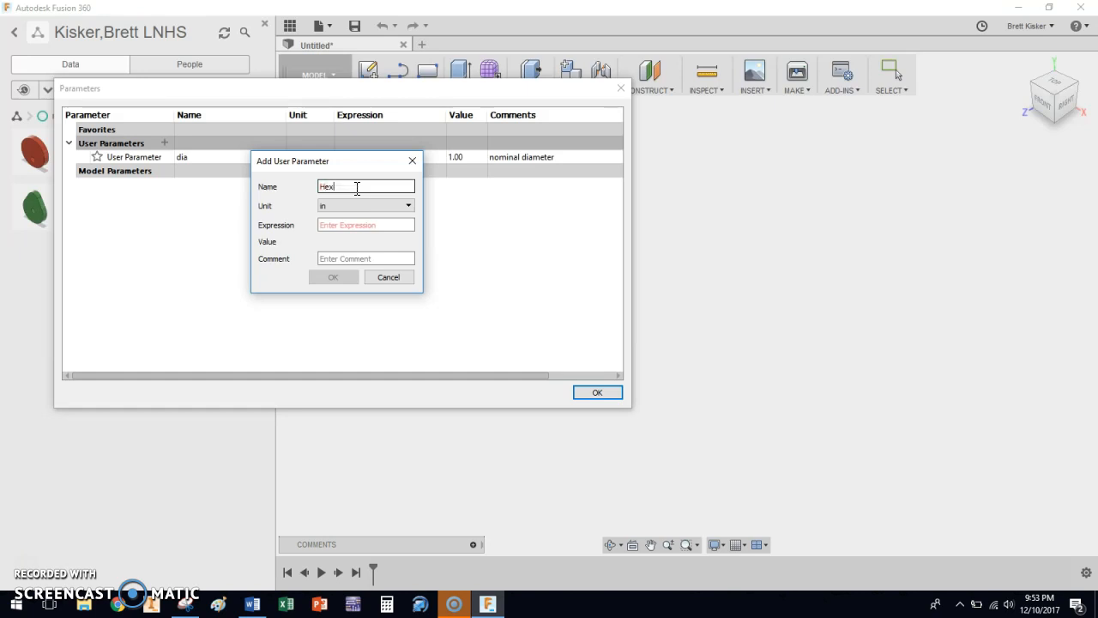
pyautogui.write('Radius')
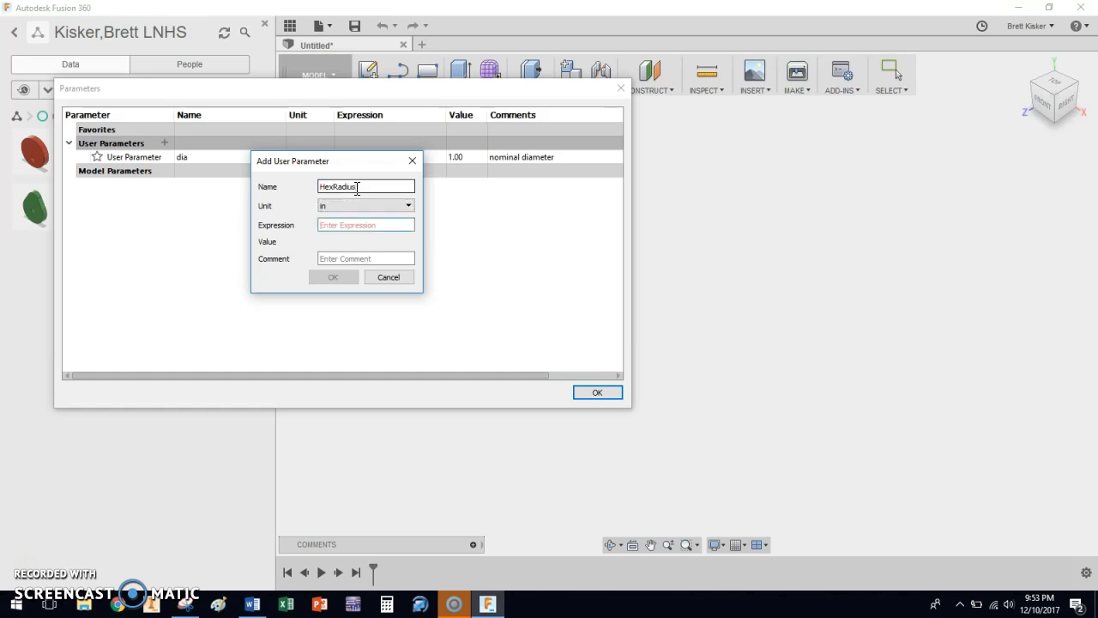
pyautogui.write('1/2')
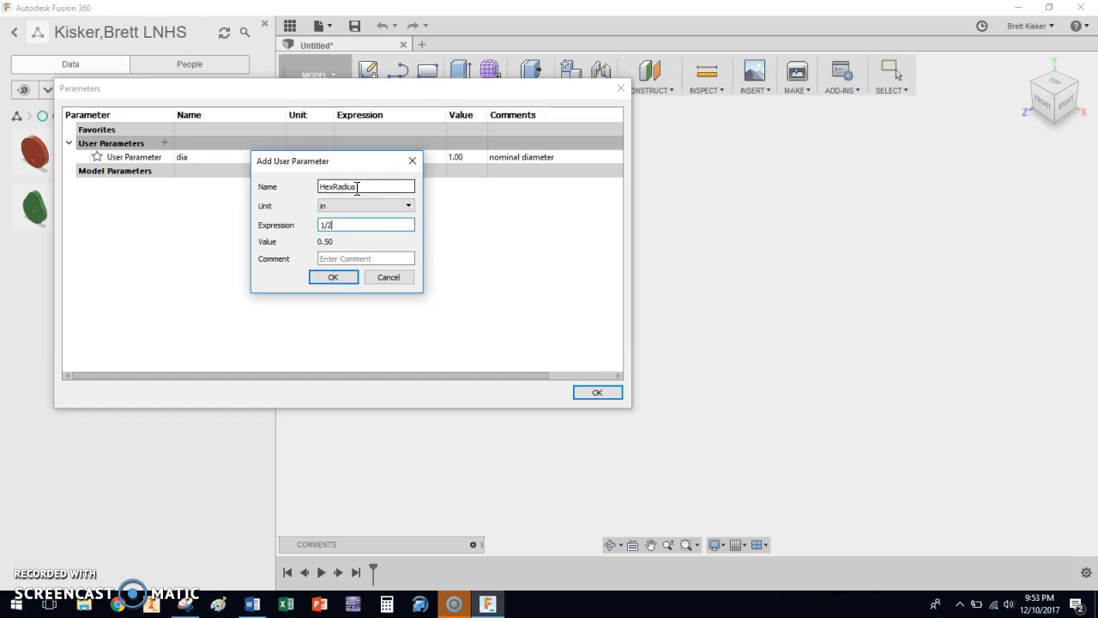
pyautogui.write('*dia')
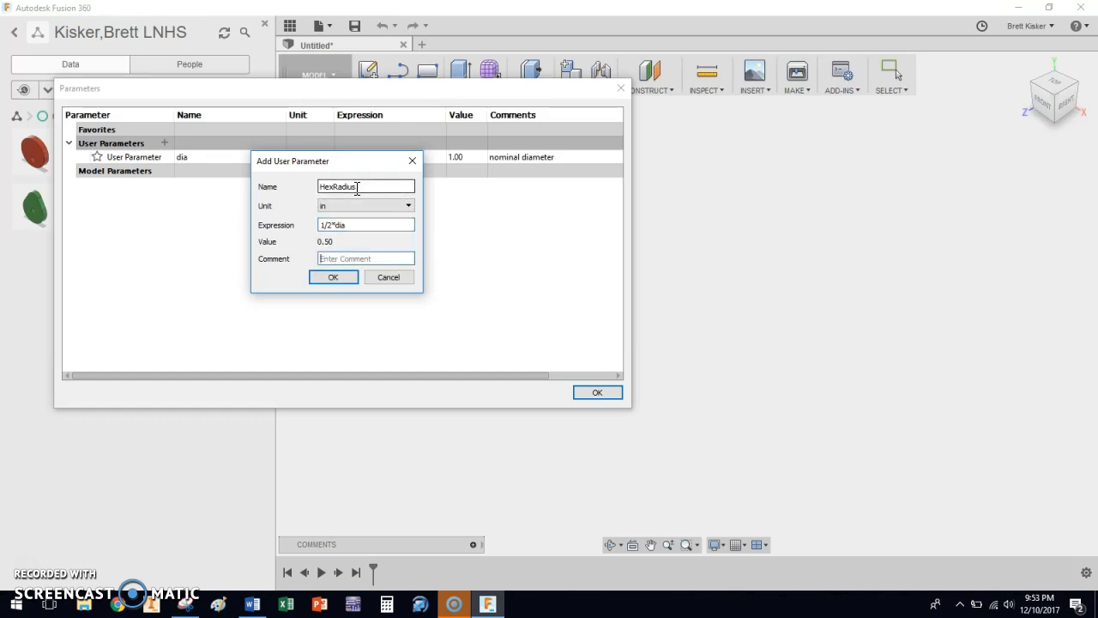
pyautogui.write('distance f')
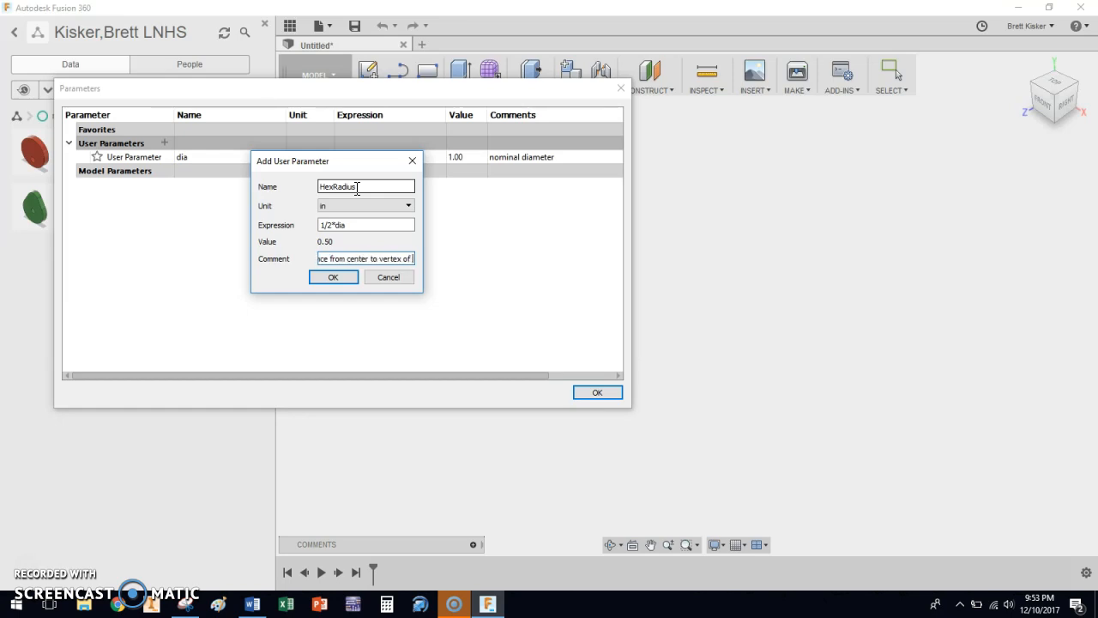
pyautogui.click(333, 276)
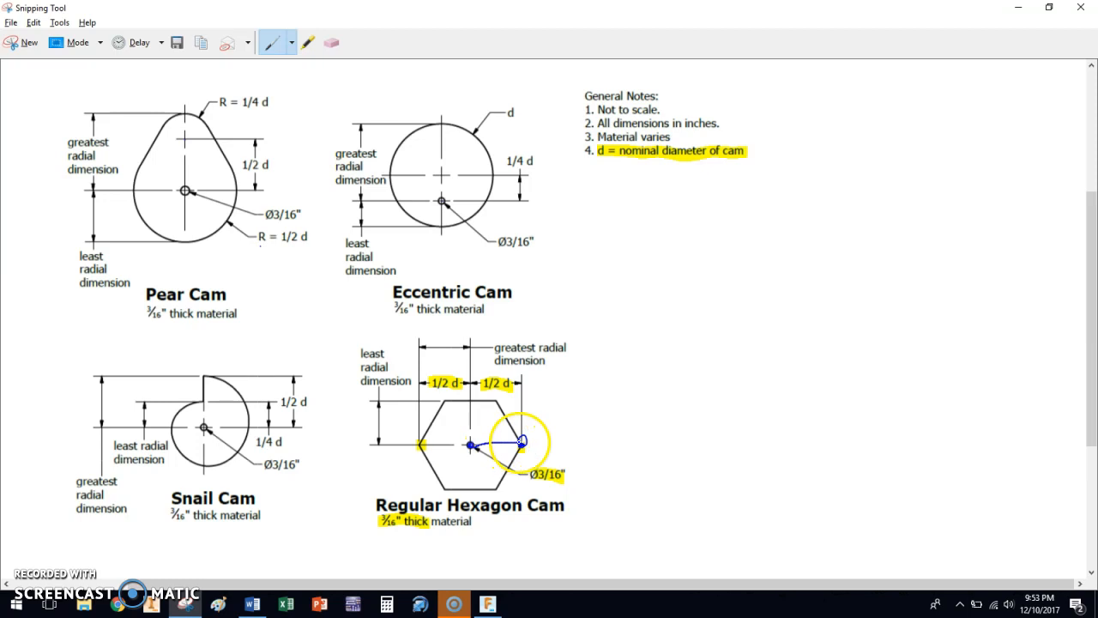
# - Review the Regular Hexagon Cam dimensions on the reference drawing in Snipping Tool
pyautogui.moveTo(523, 443); pyautogui.dragTo(463, 394)
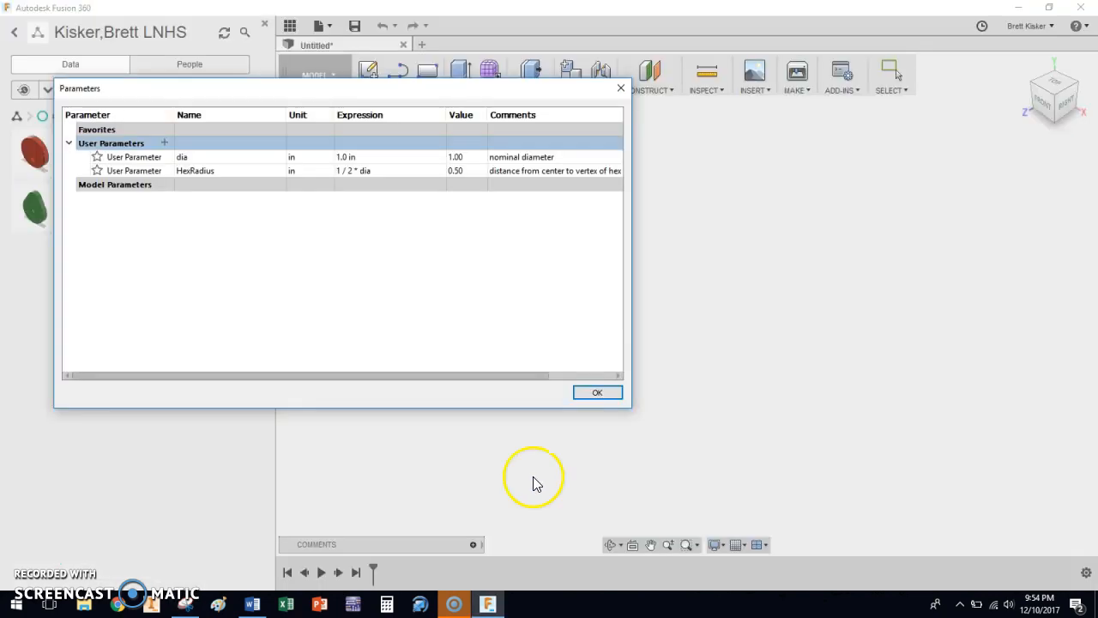
# - Add parameters hole and thick (each 3/16 in), then accept and close the Parameters list
pyautogui.click(164, 142)
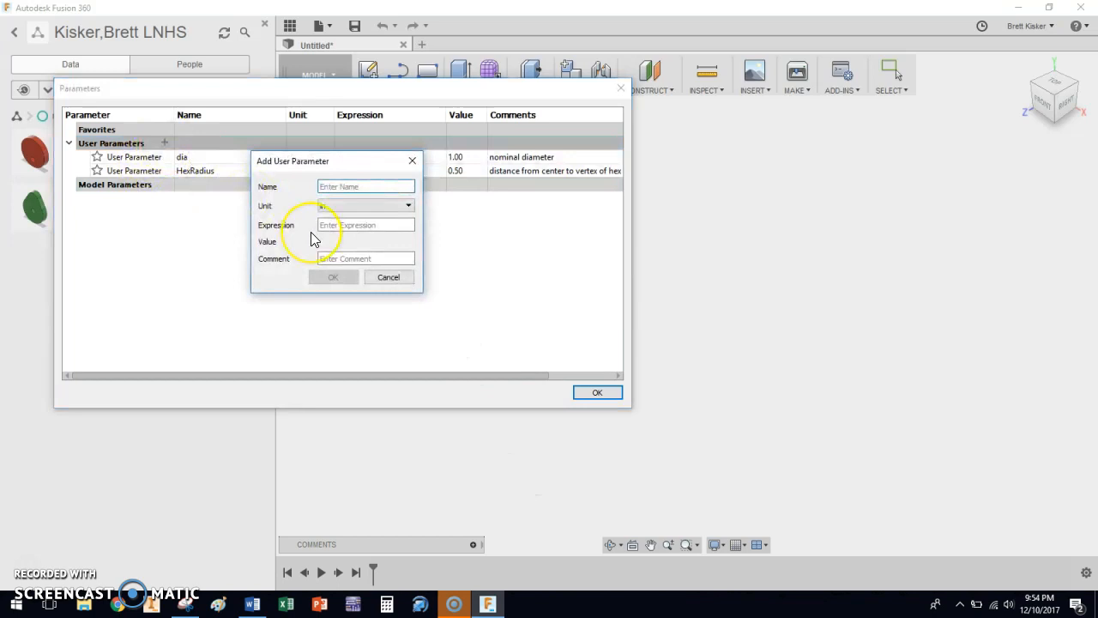
pyautogui.write('3/16')
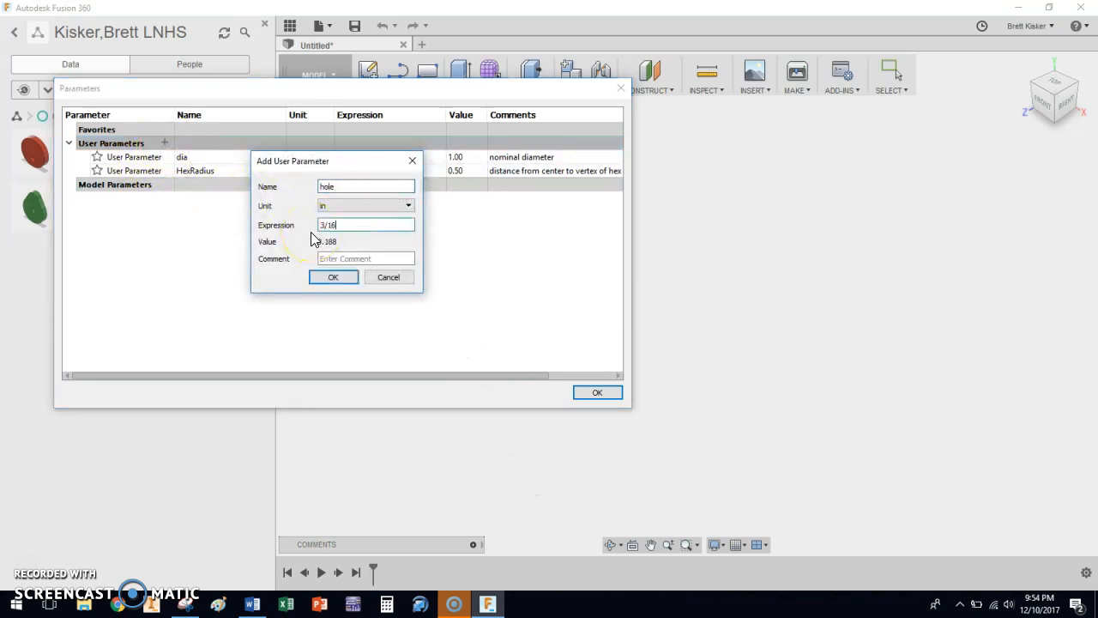
pyautogui.write('hole for a')
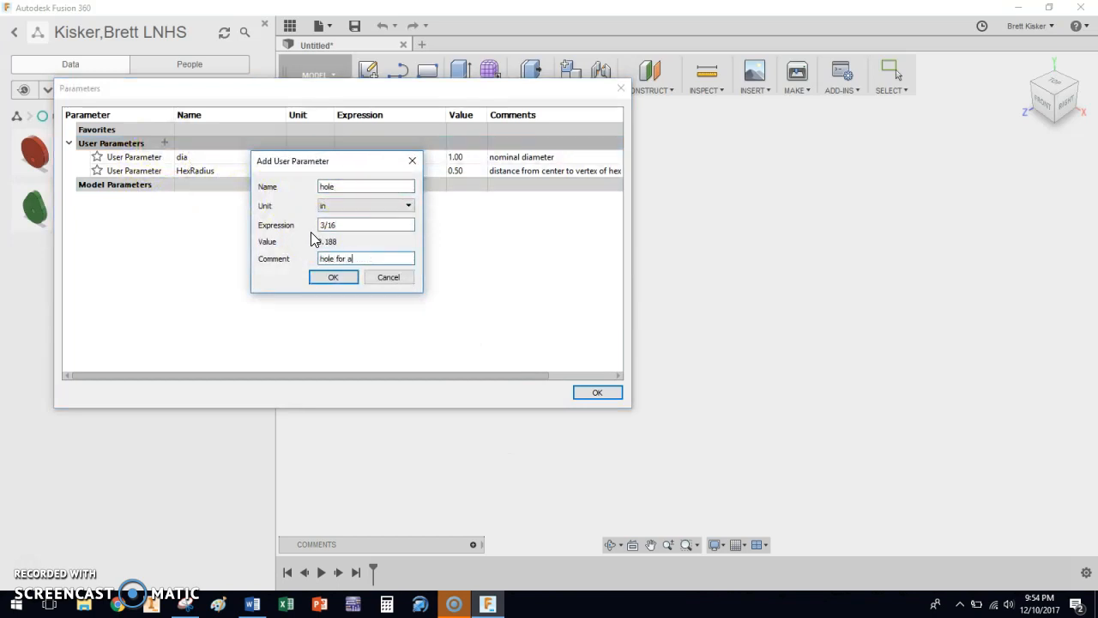
pyautogui.click(333, 277)
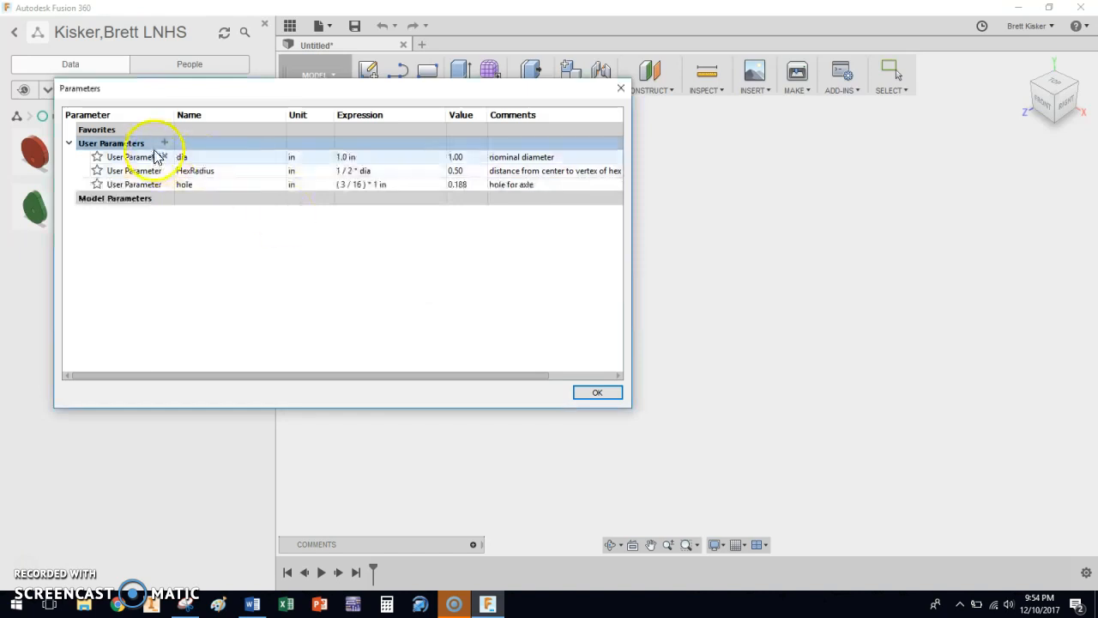
pyautogui.click(164, 142)
pyautogui.write('thick')
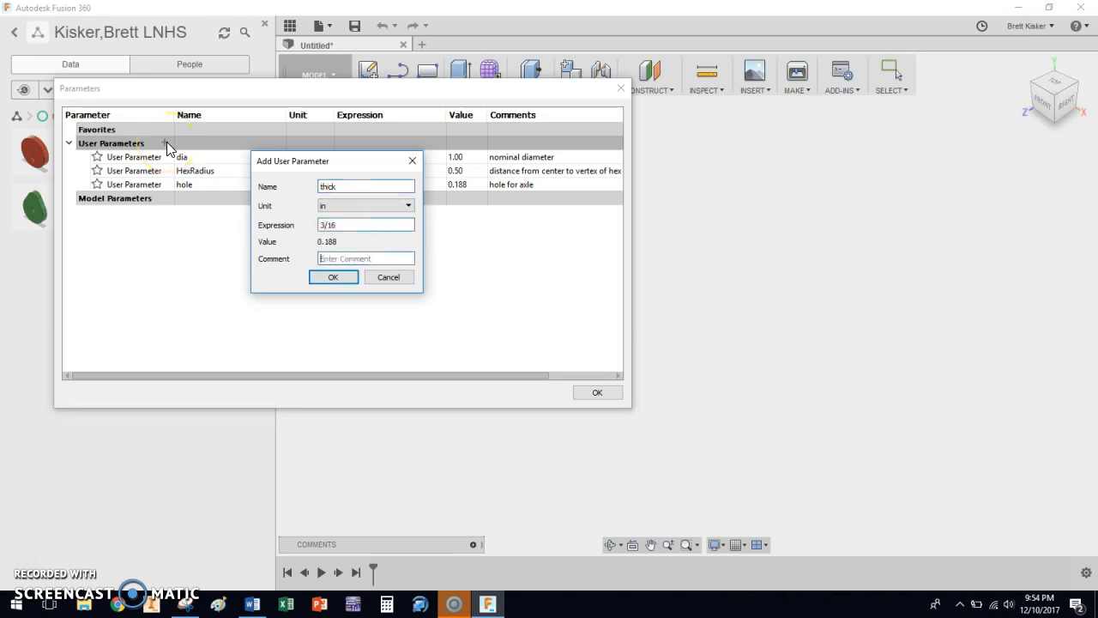
pyautogui.click(332, 276)
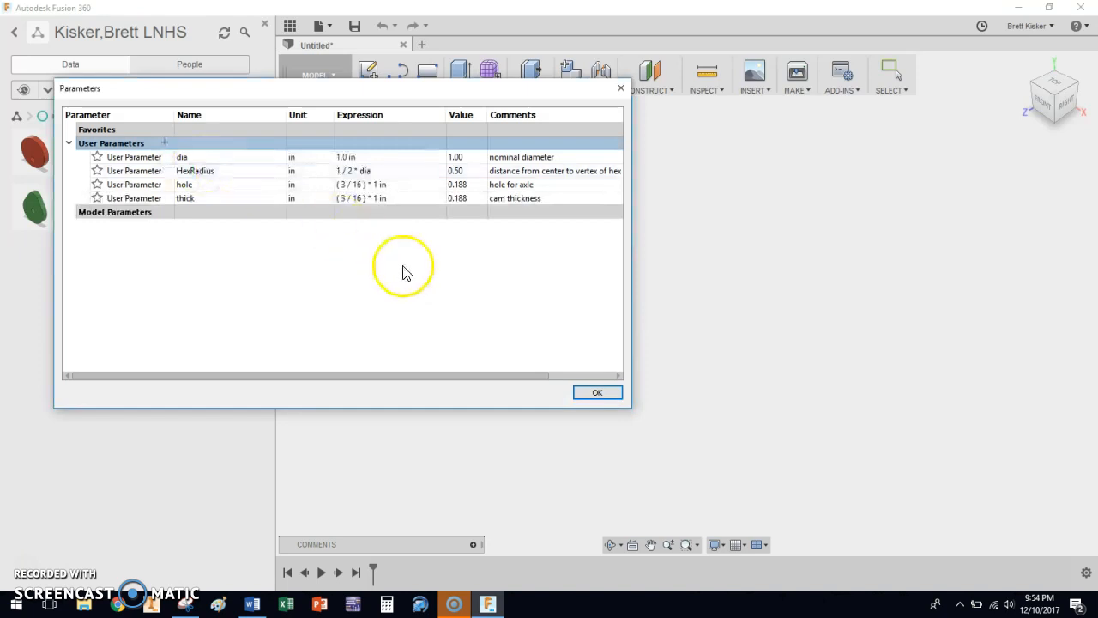
pyautogui.moveTo(462, 319)
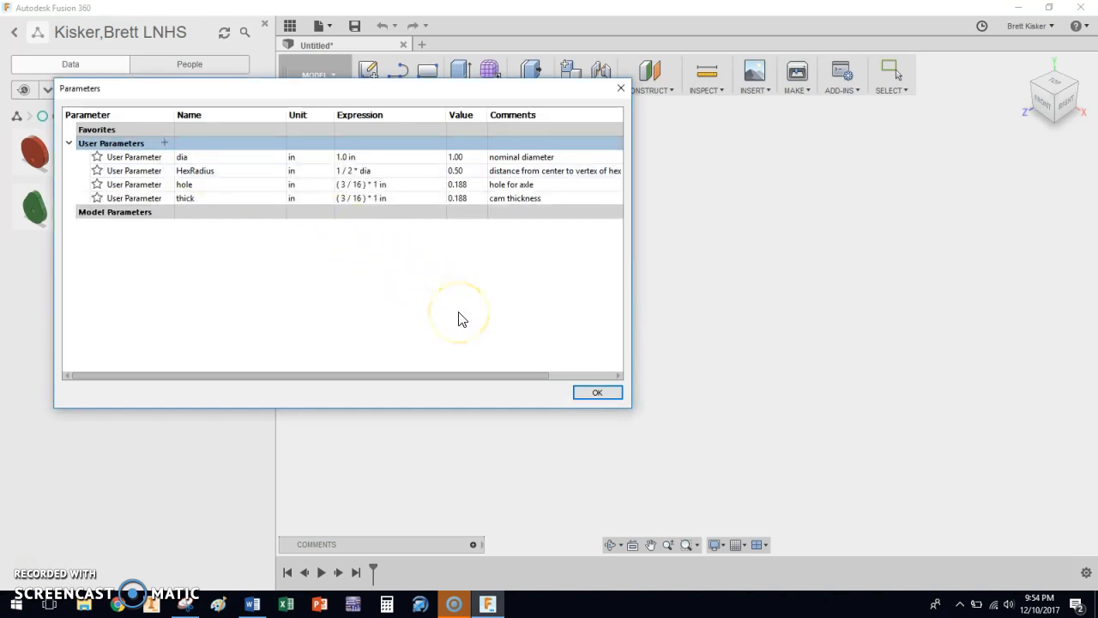
pyautogui.moveTo(597, 377)
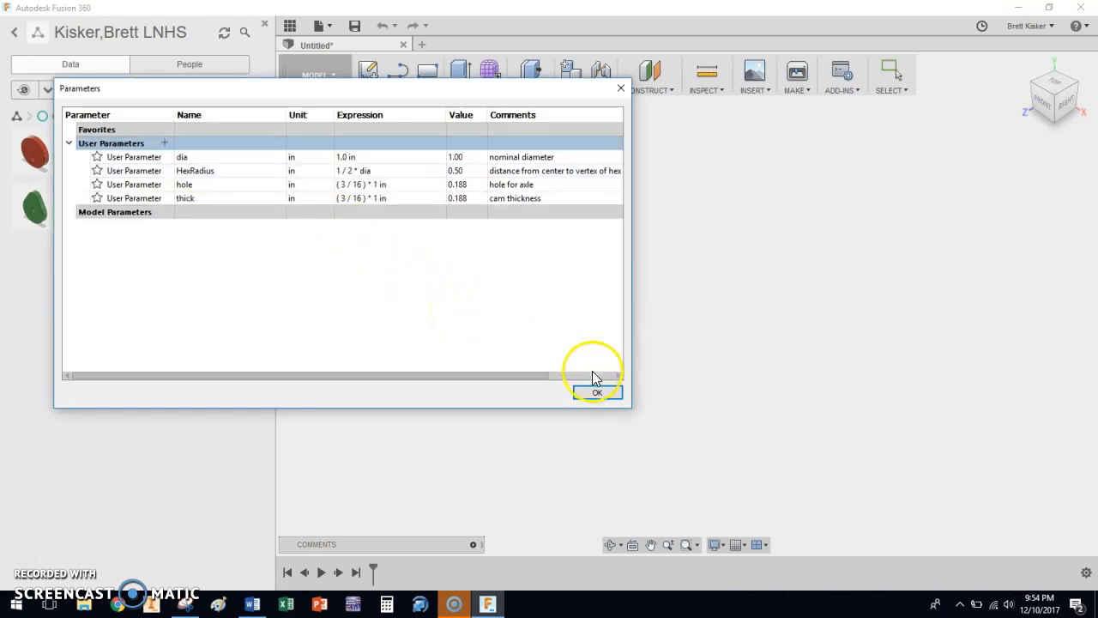
pyautogui.click(596, 391)
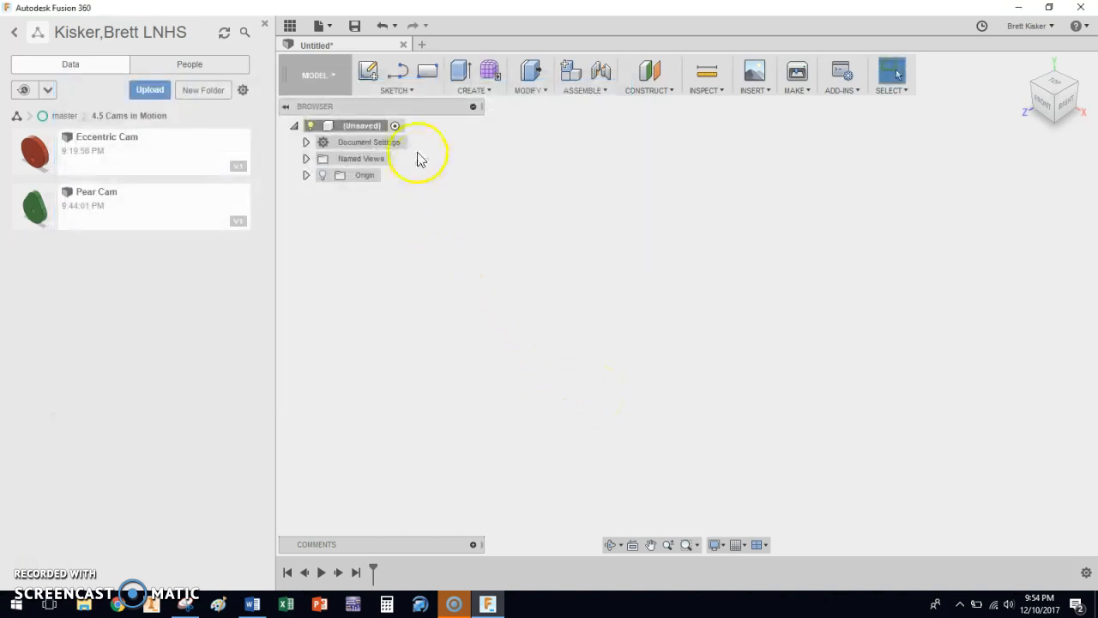
# - Sketch an inscribed polygon at the origin with radius HexRadius and six sides
pyautogui.click(394, 75)
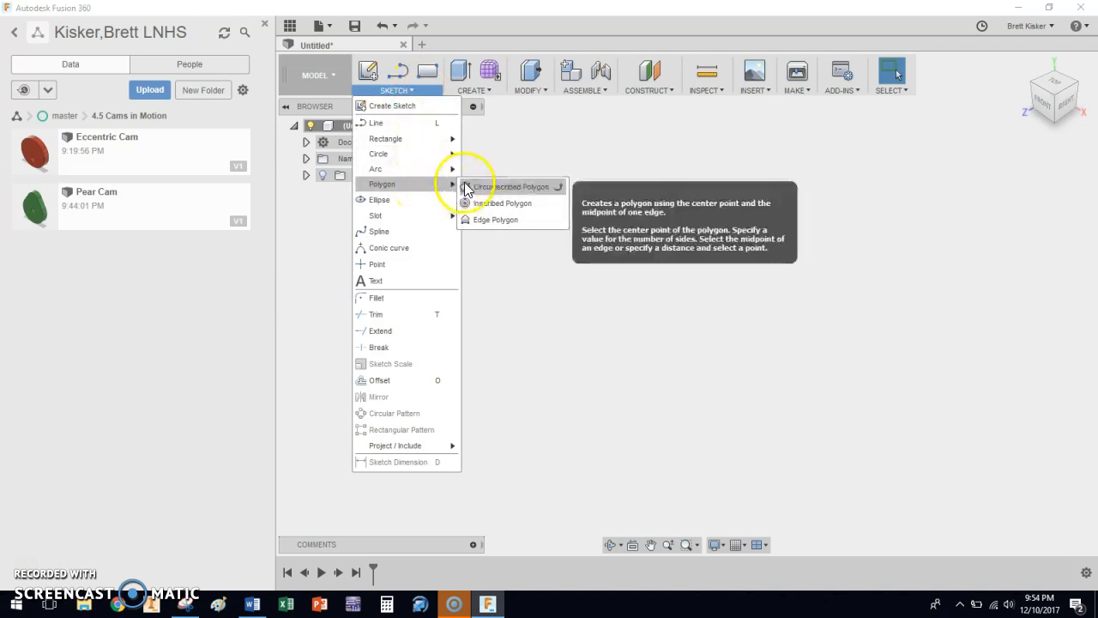
pyautogui.moveTo(484, 202)
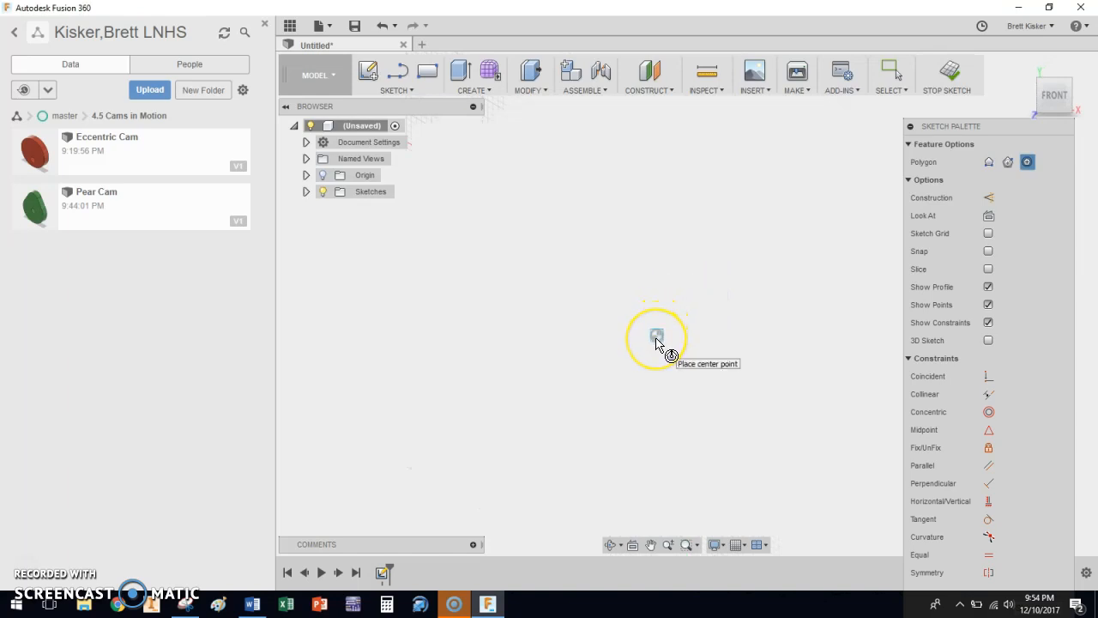
pyautogui.click(657, 334)
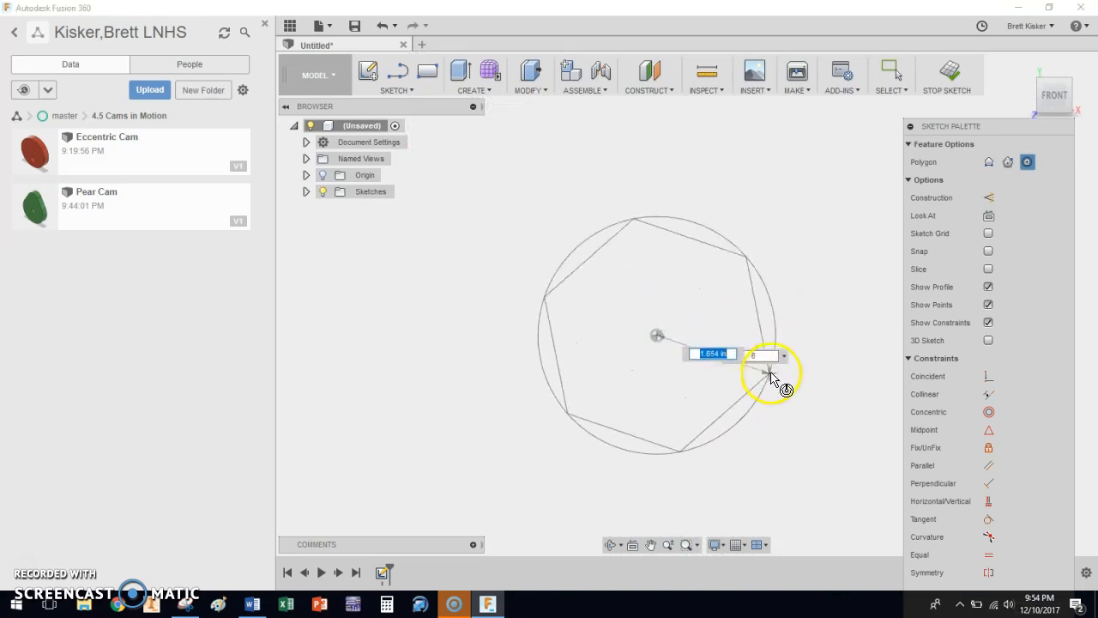
pyautogui.moveTo(772, 374); pyautogui.dragTo(781, 323)
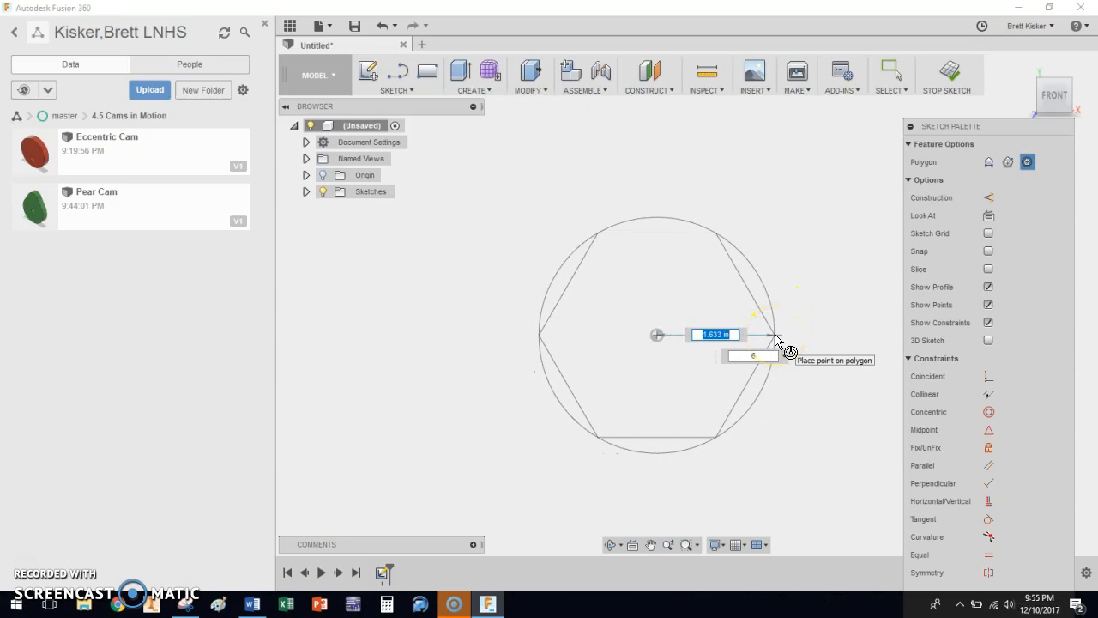
pyautogui.write('HexRadius')
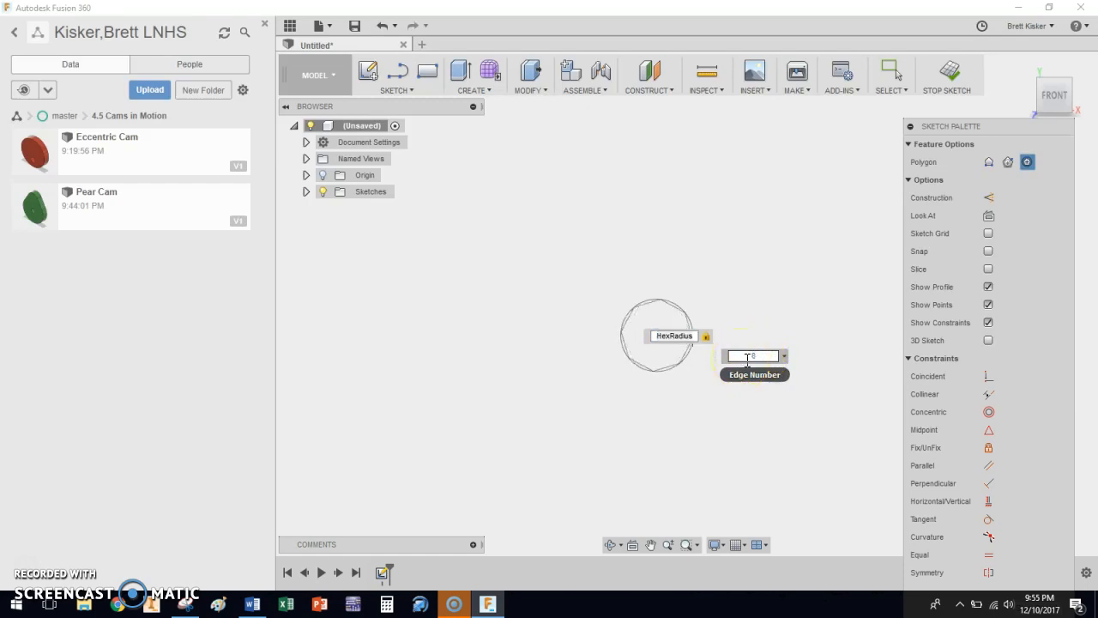
pyautogui.click(751, 355)
pyautogui.write('3')
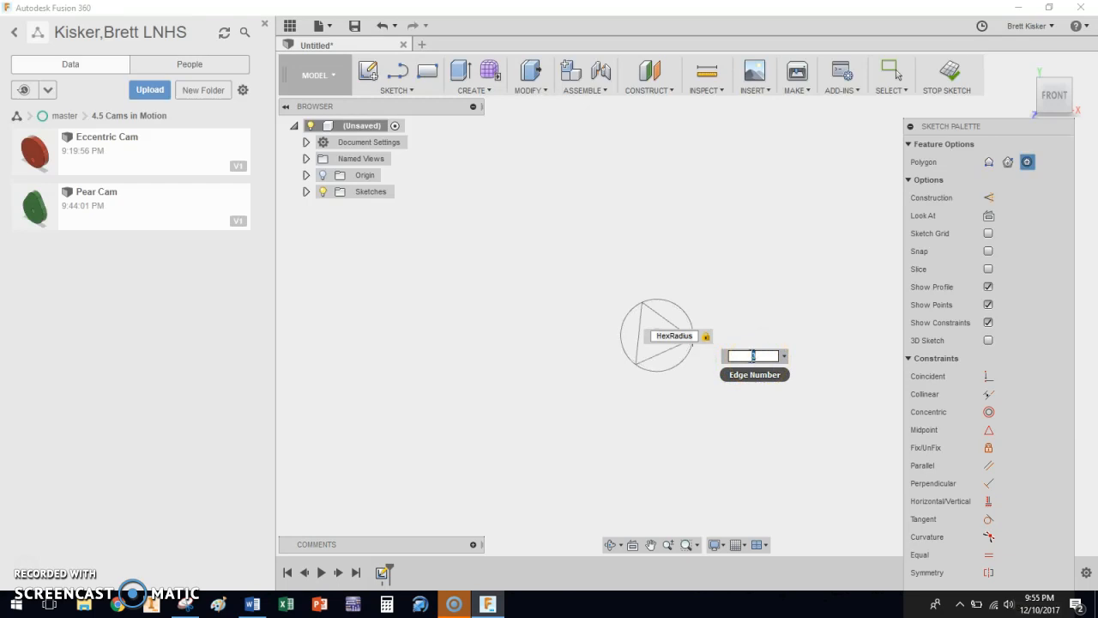
pyautogui.write('7')
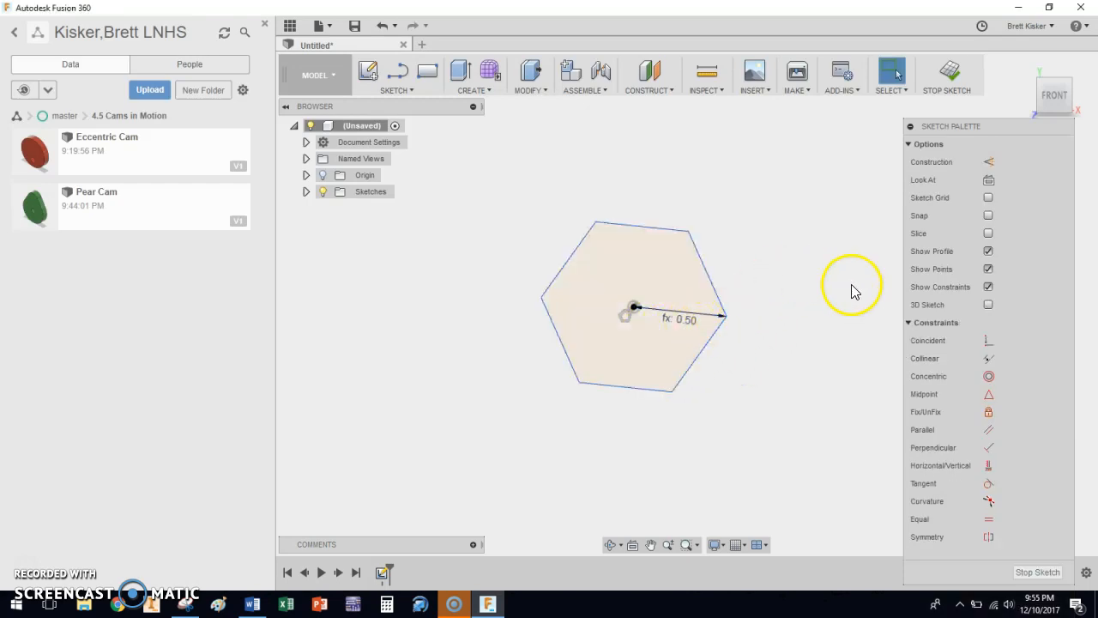
pyautogui.moveTo(988, 465)
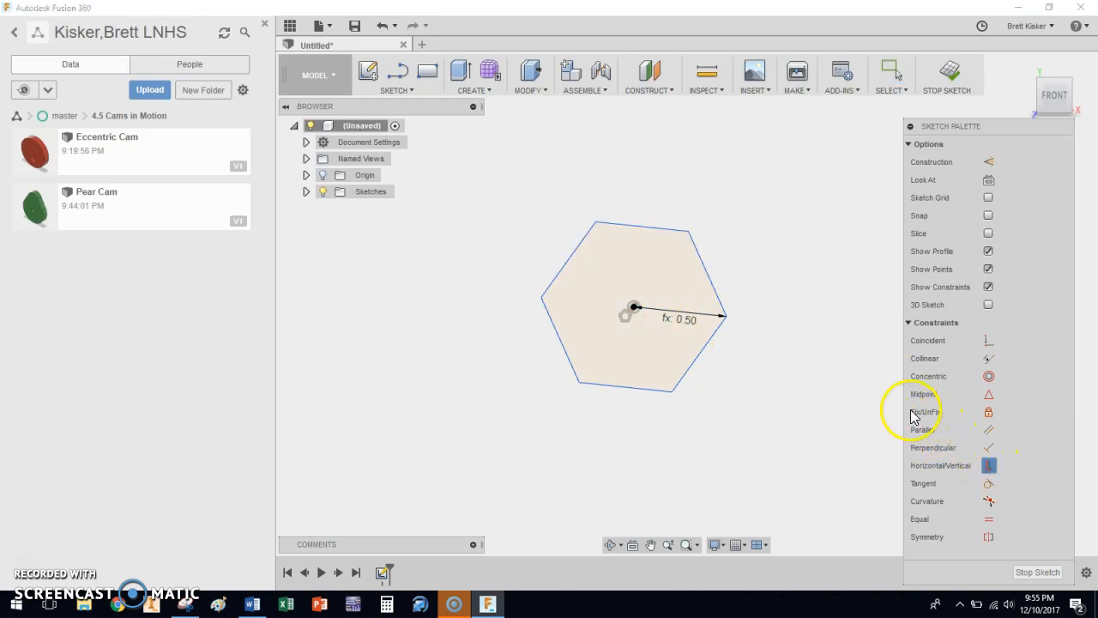
pyautogui.moveTo(992, 465)
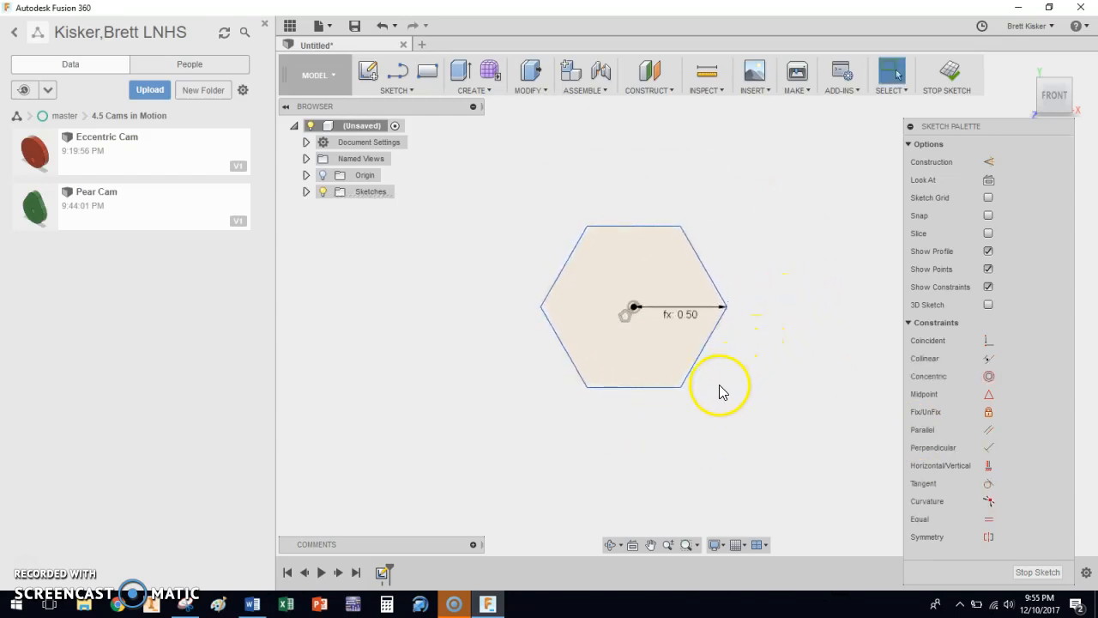
pyautogui.moveTo(528, 187)
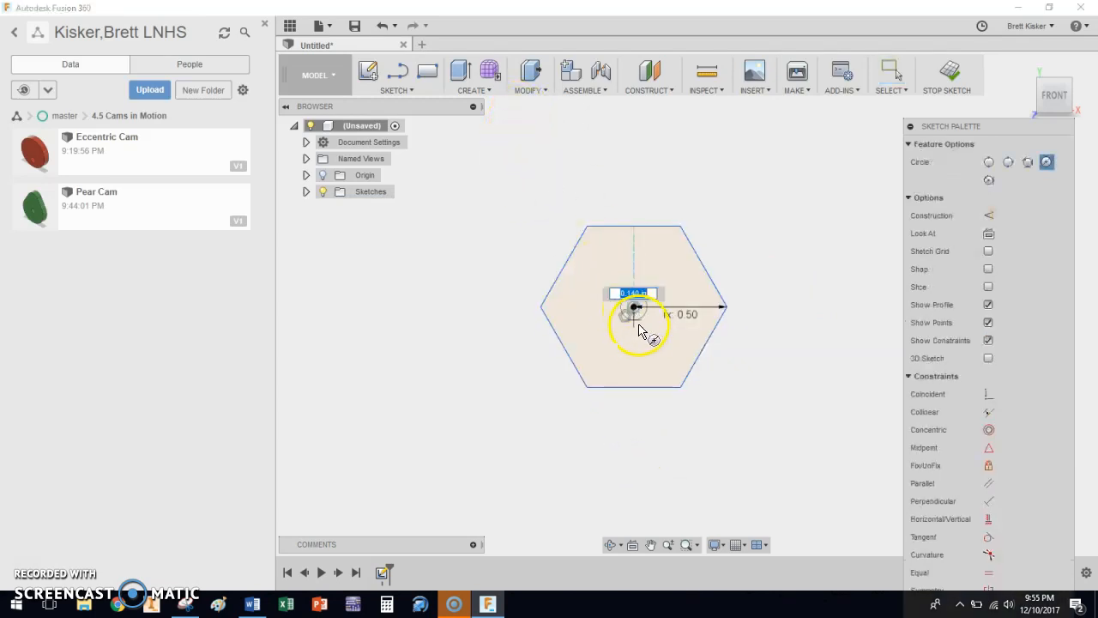
# - Draw a centre circle at the origin with diameter set to the hole parameter
pyautogui.write('ho')
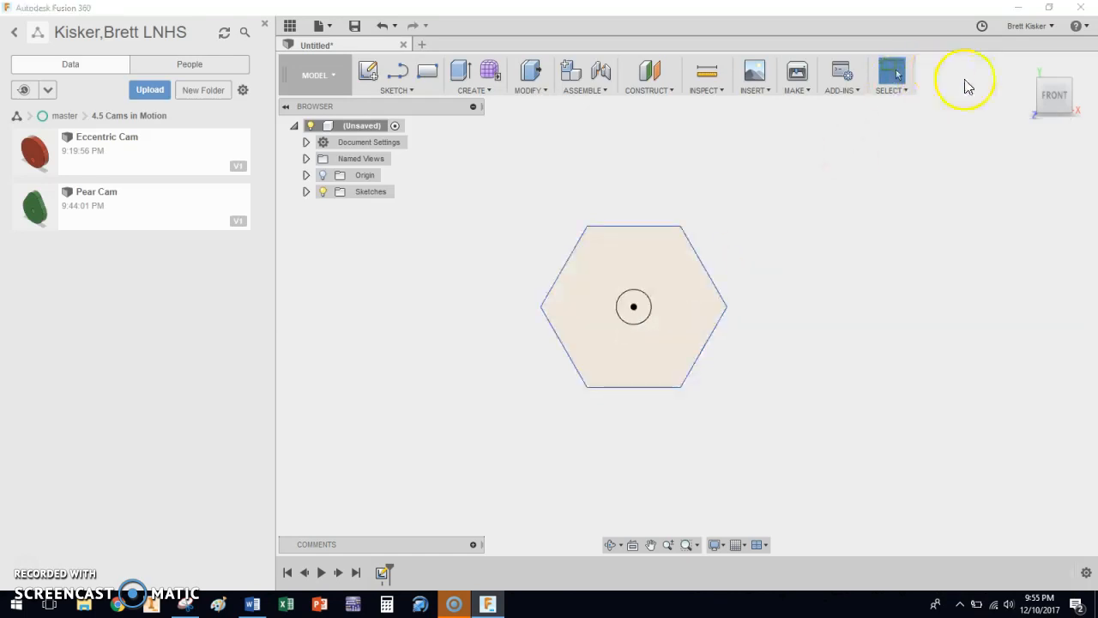
# - Finish the sketch and extrude the hexagon profile by -thick into a solid cam
pyautogui.click(1023, 61)
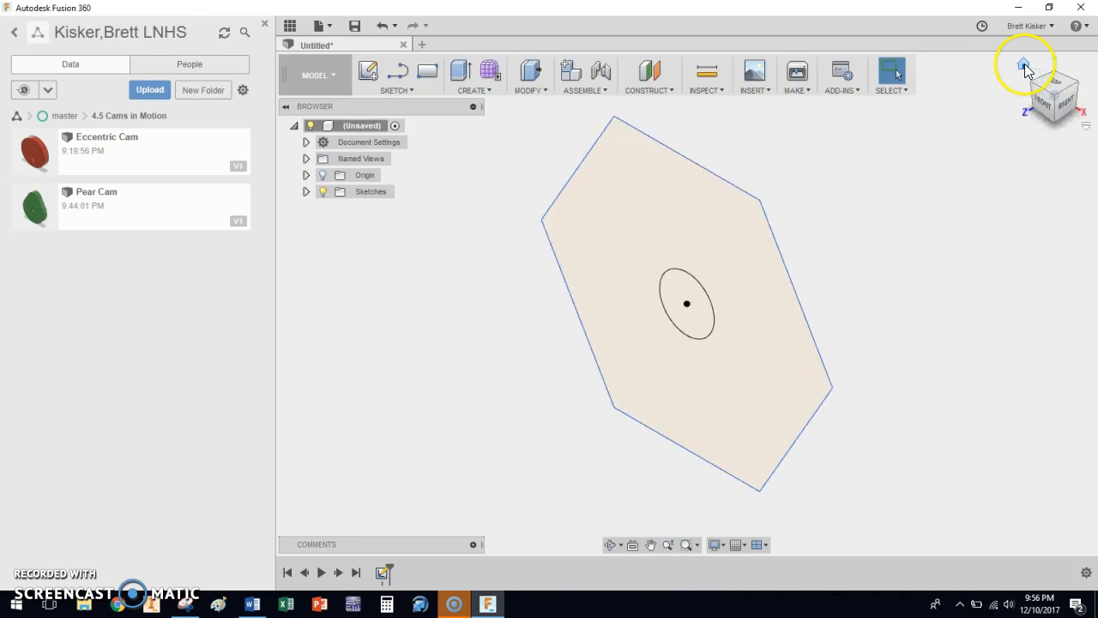
pyautogui.click(460, 71)
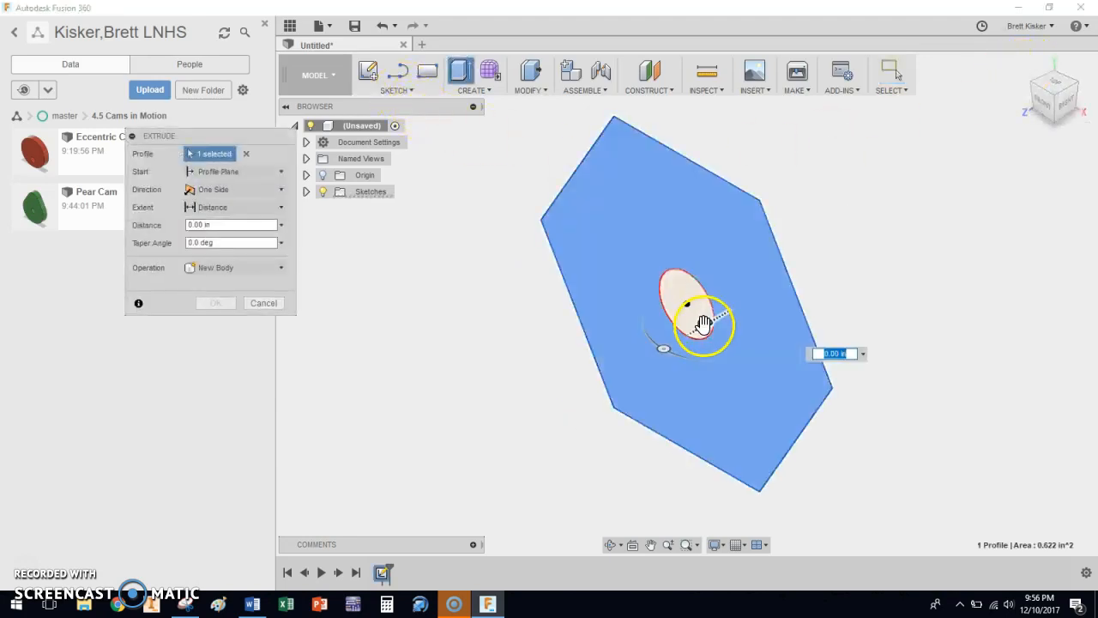
pyautogui.moveTo(729, 323); pyautogui.dragTo(764, 295)
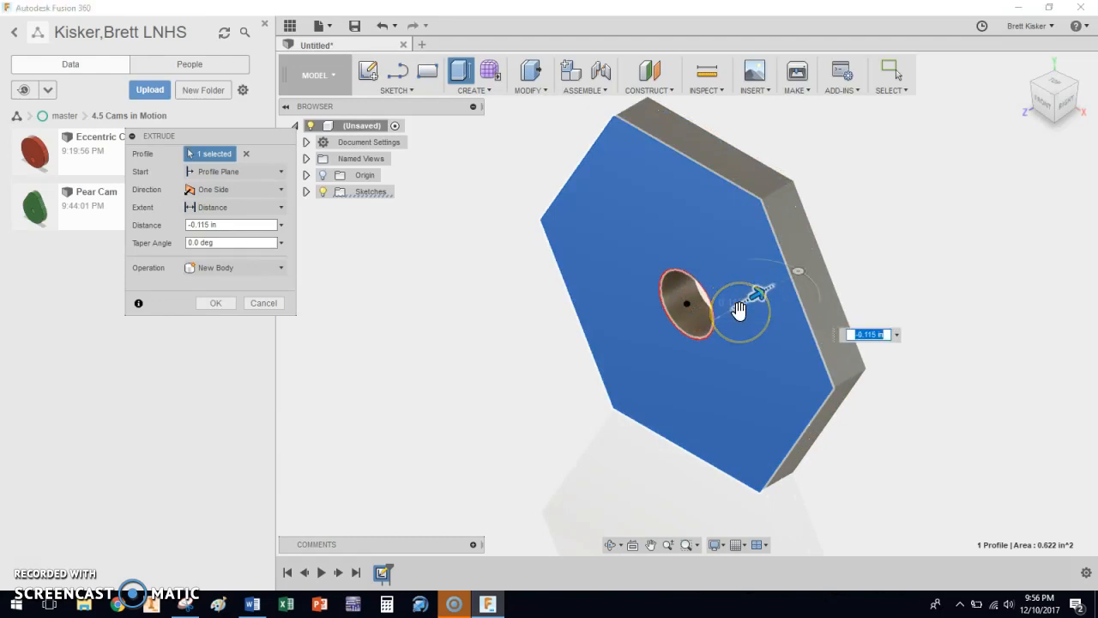
pyautogui.write('-thick')
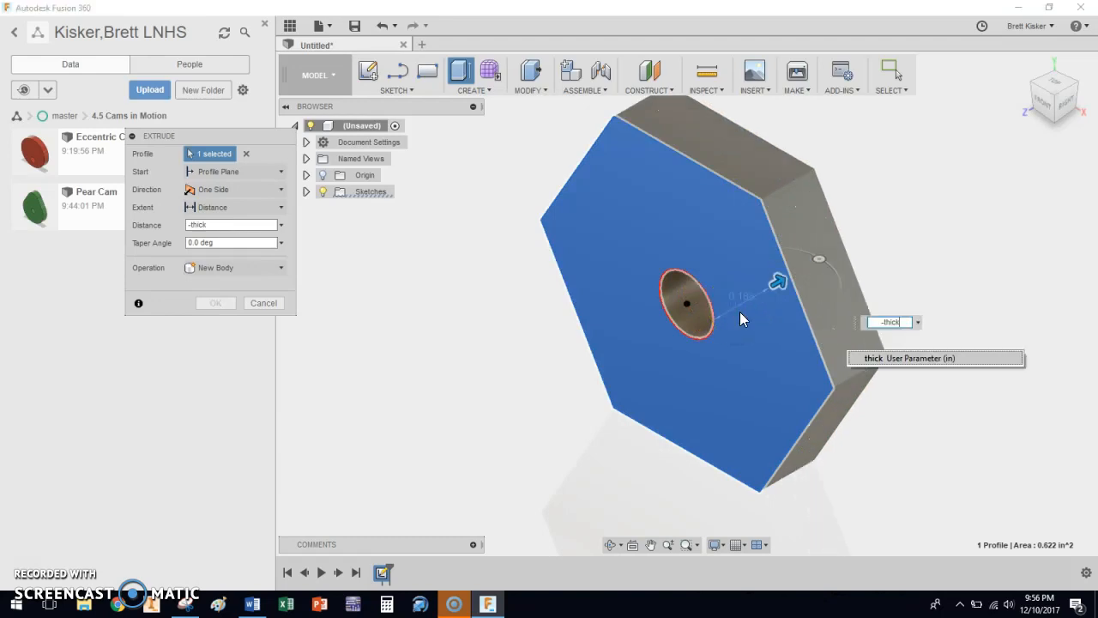
pyautogui.click(217, 302)
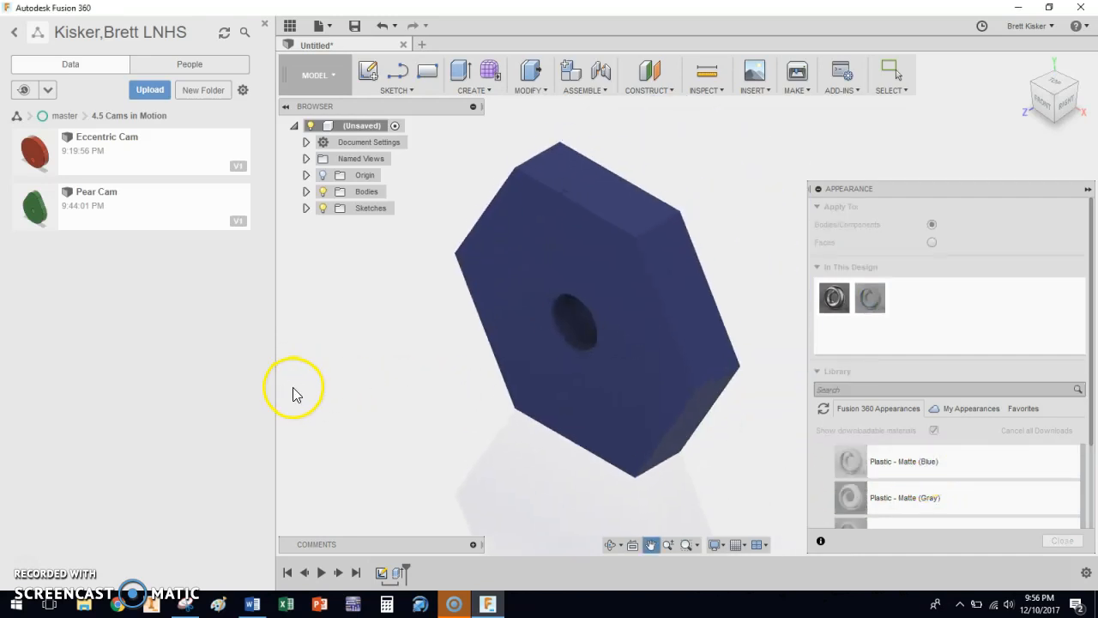
# - Save the design as 'Hexagon Cam'
pyautogui.click(353, 26)
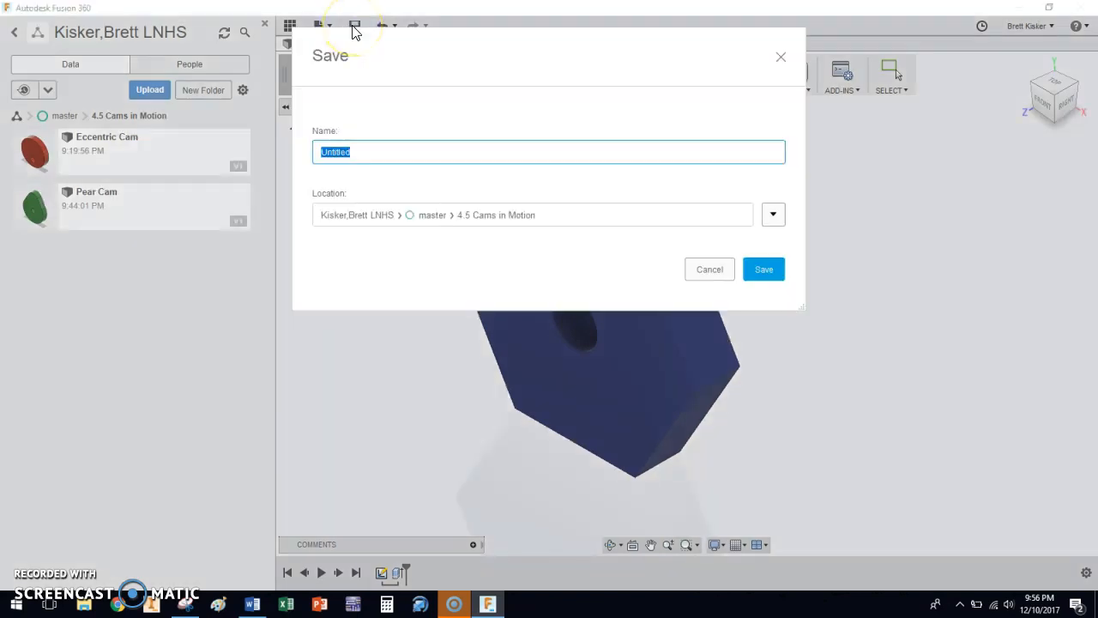
pyautogui.write('Hexagon C')
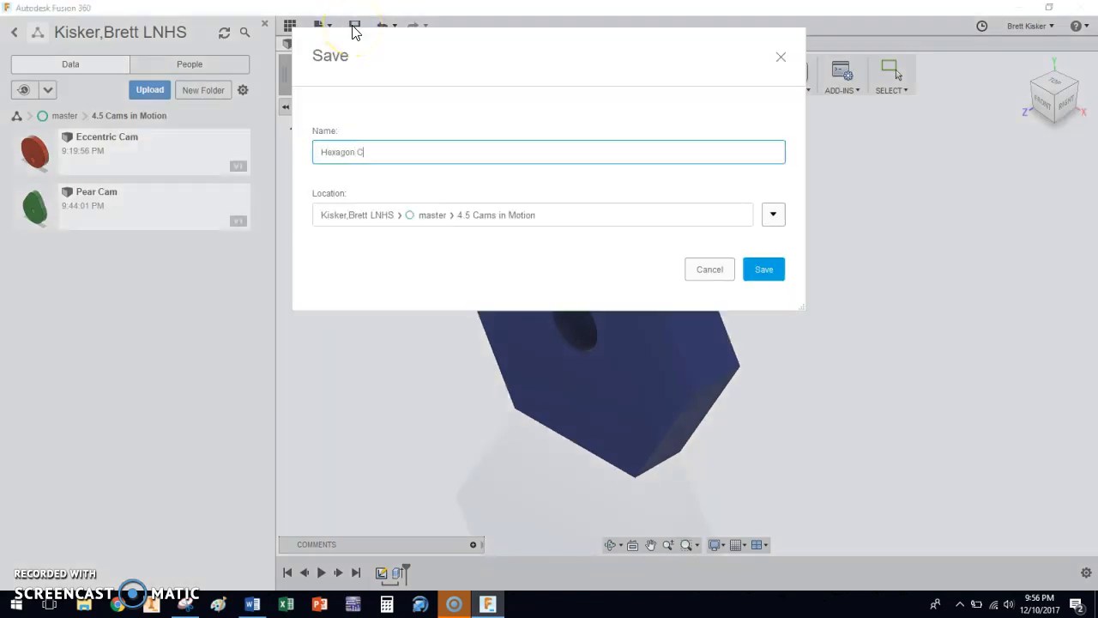
pyautogui.click(762, 268)
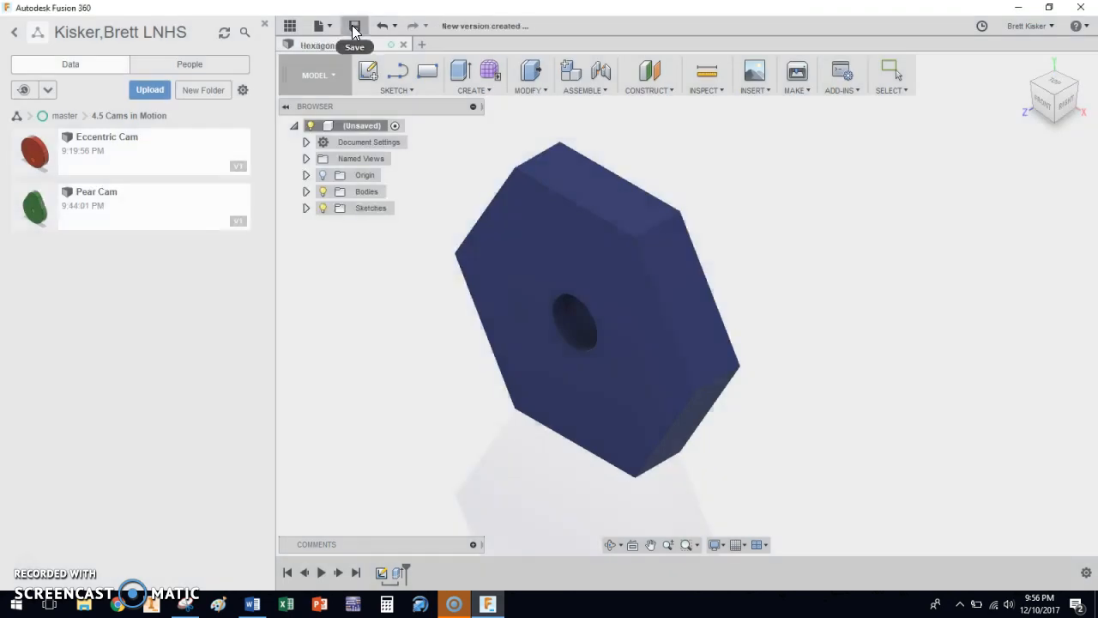
pyautogui.click(354, 26)
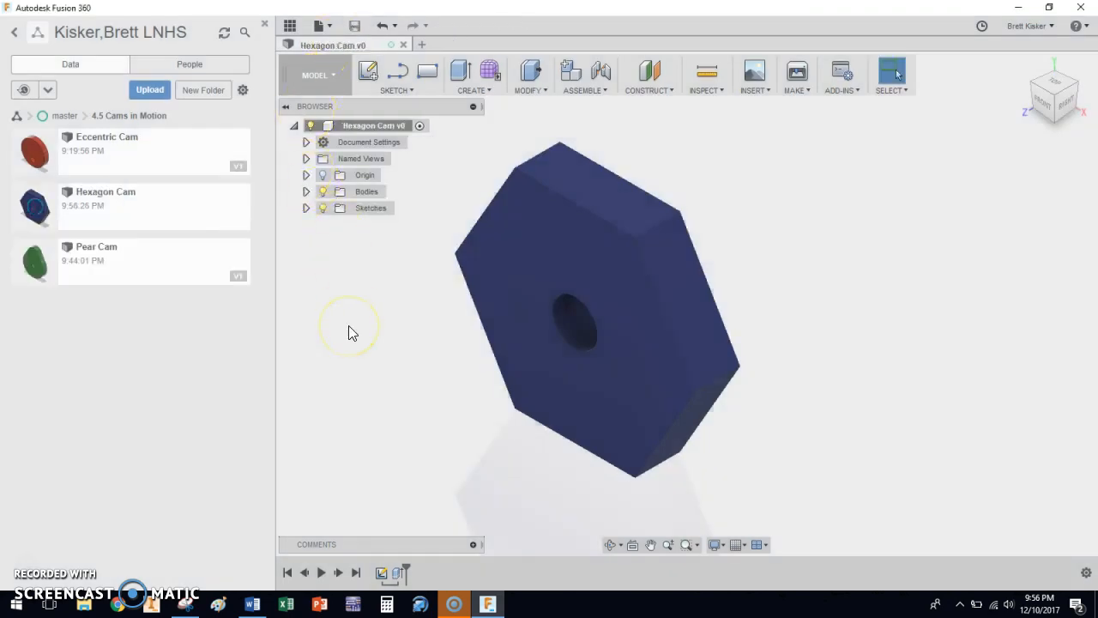